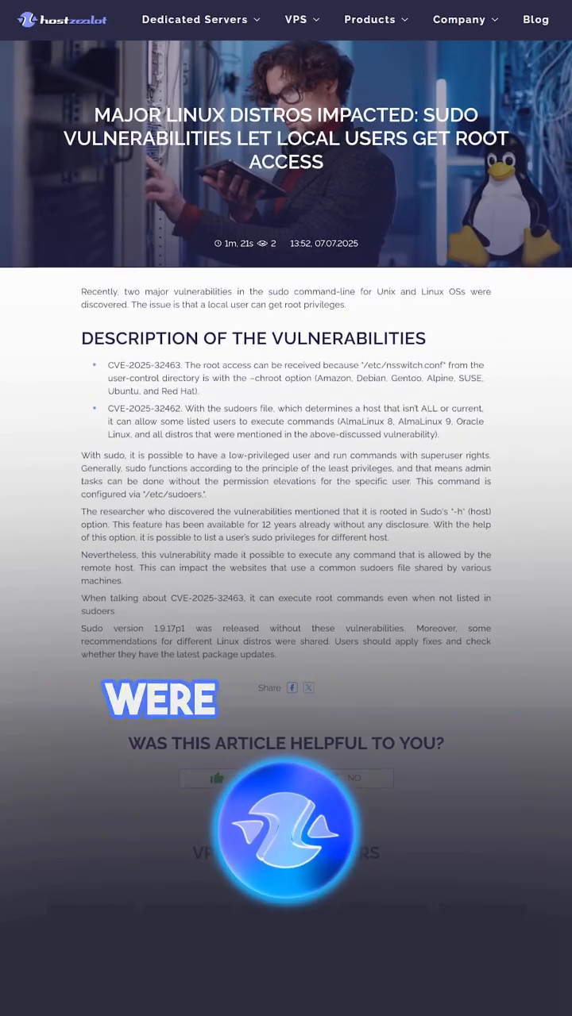
scroll("down", 3)
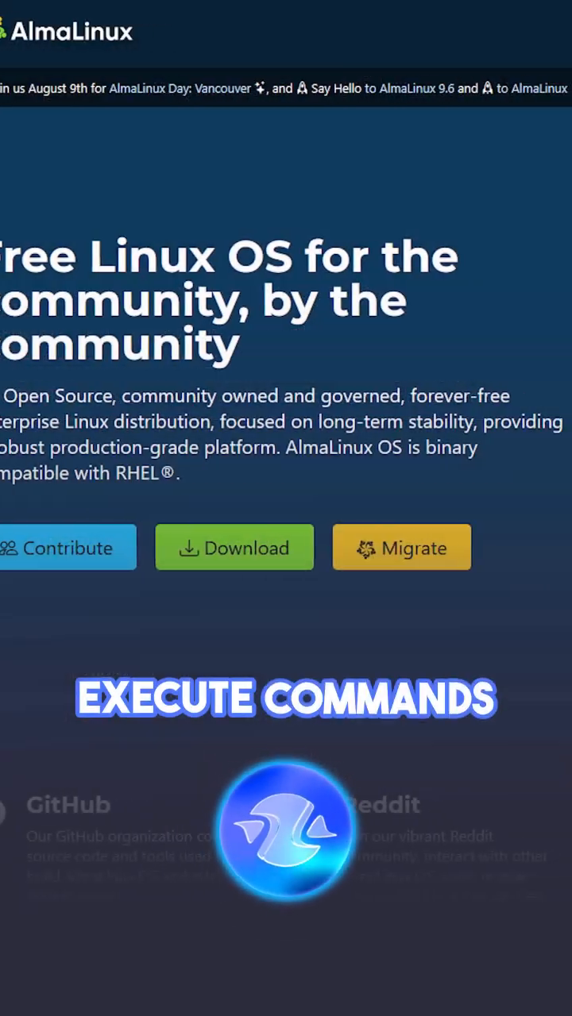
scroll("right", 3)
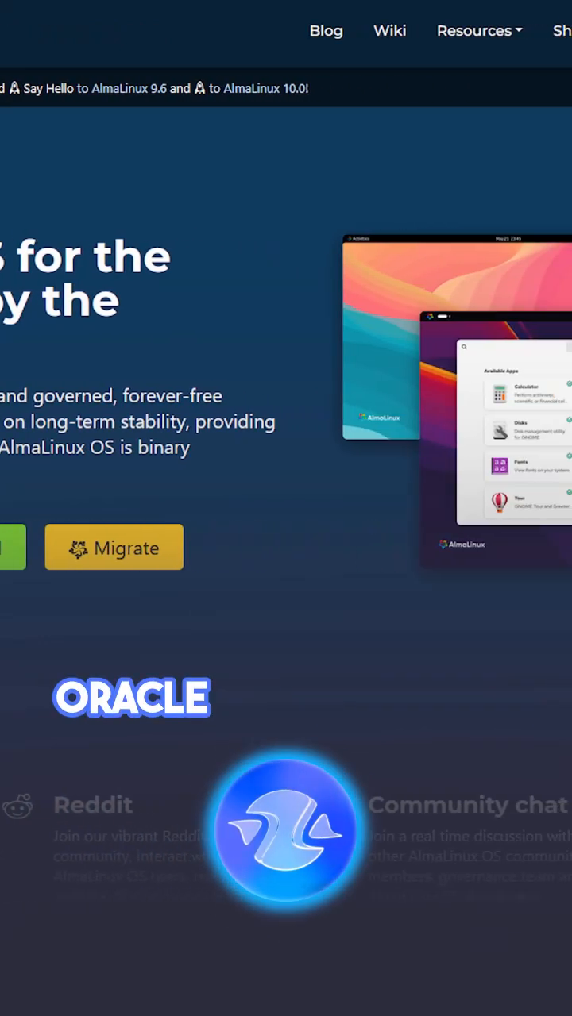